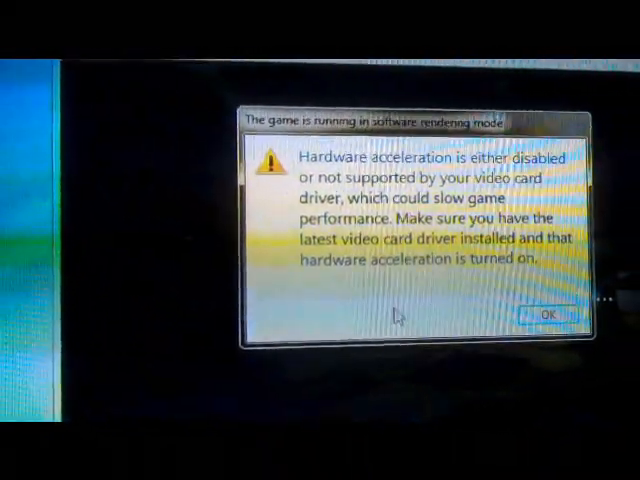
Step: Dismiss the hardware acceleration warning so the starting chessboard appears
left_click(548, 314)
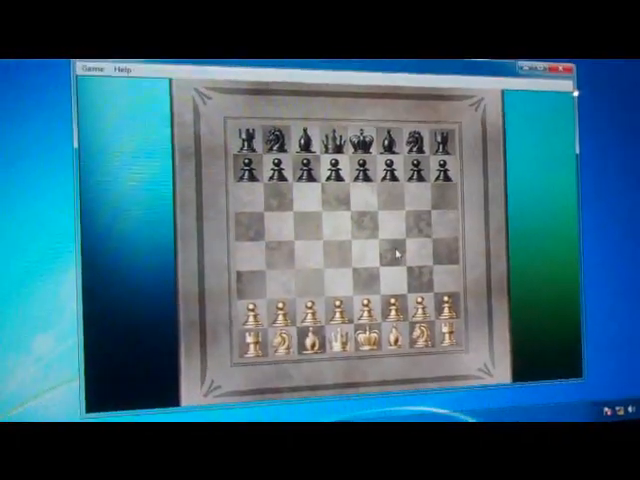